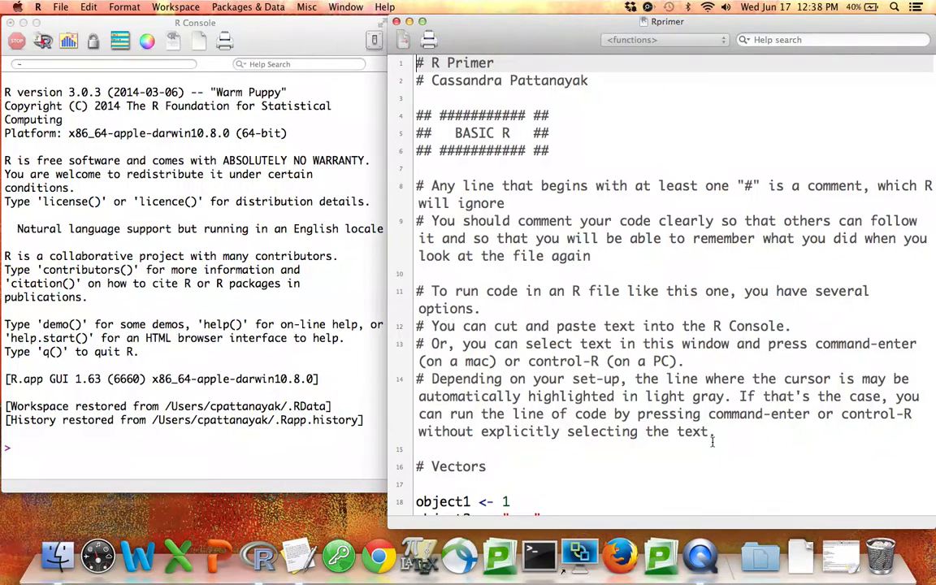
Scroll the Rprimer script down to its Vectors section
scroll("down", 3)
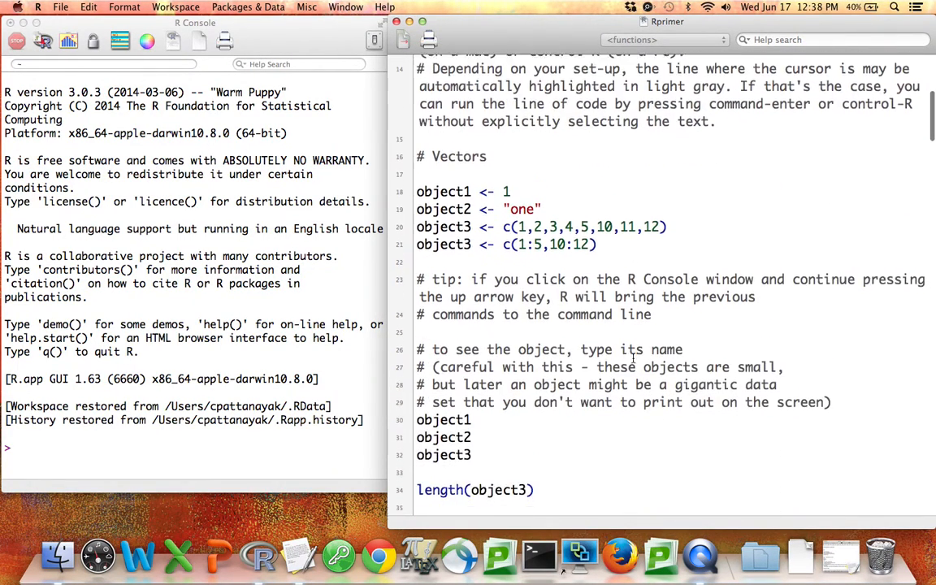
scroll("down", 3)
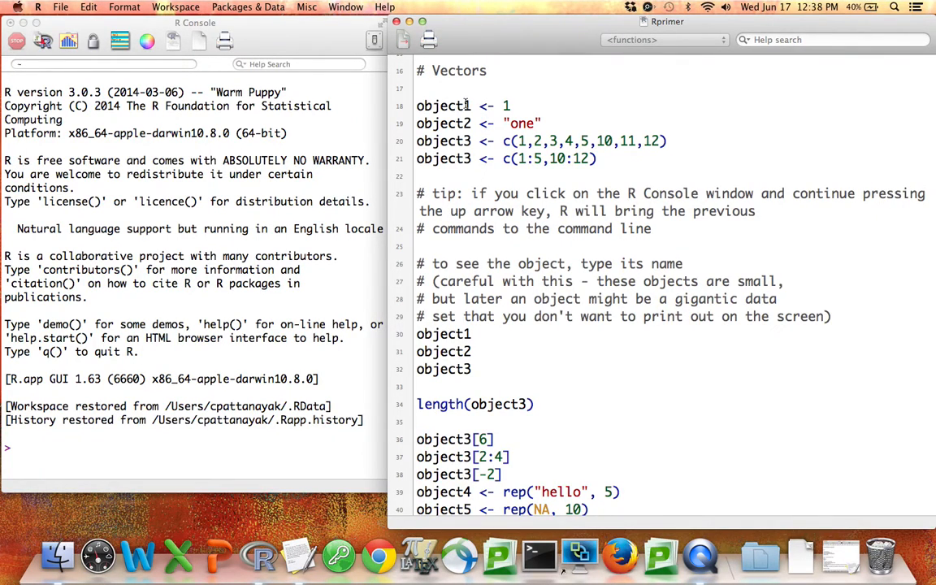
mouse_move(480, 106)
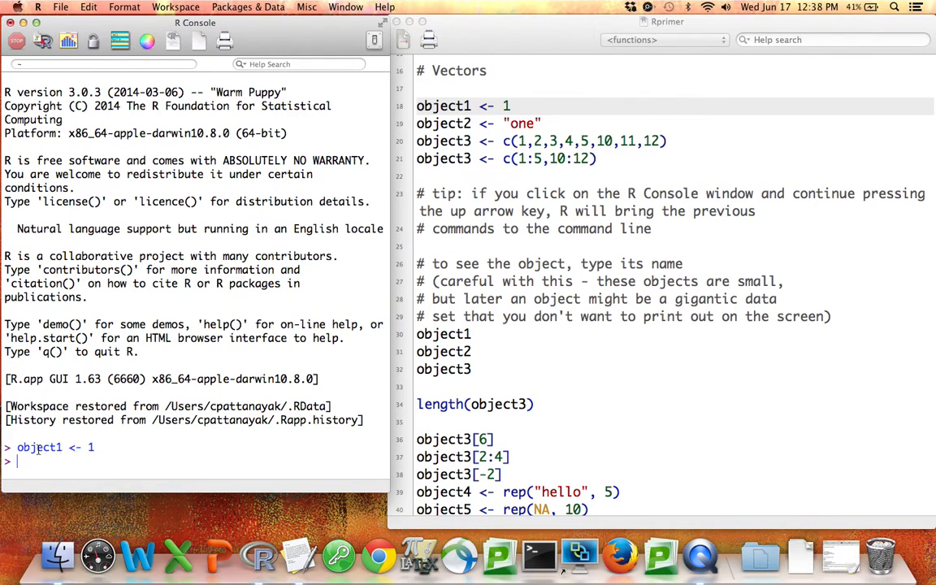
Print object1 in the console, then assign the text "one" to object2
type("object1")
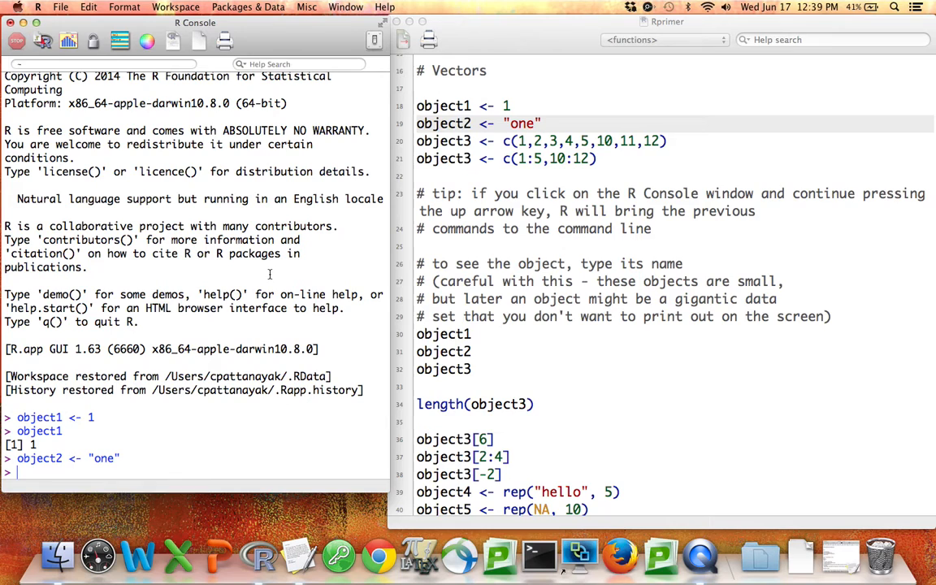
Print object2 in the console so it returns [1] "one"
type("object2")
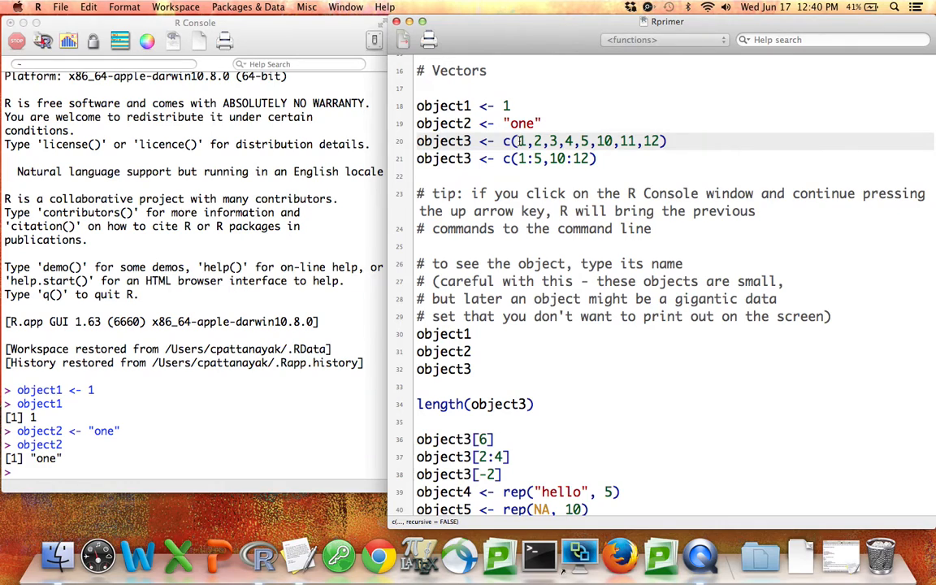
left_click_drag(517, 140, 660, 140)
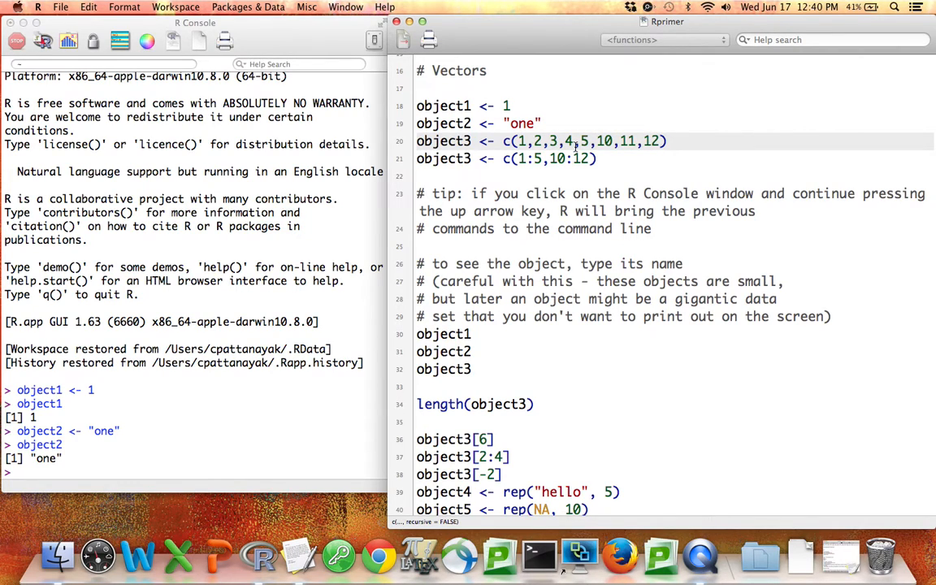
mouse_move(690, 139)
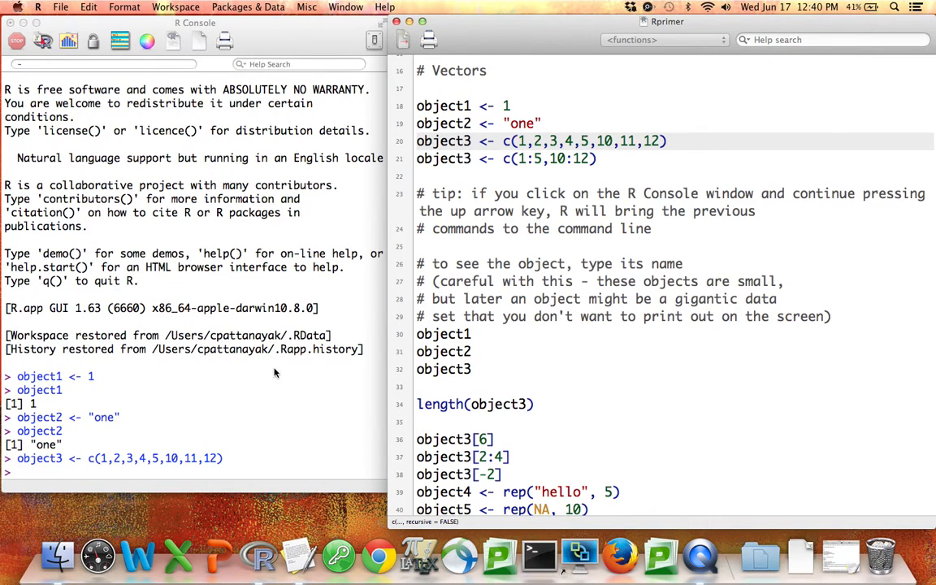
type("object3")
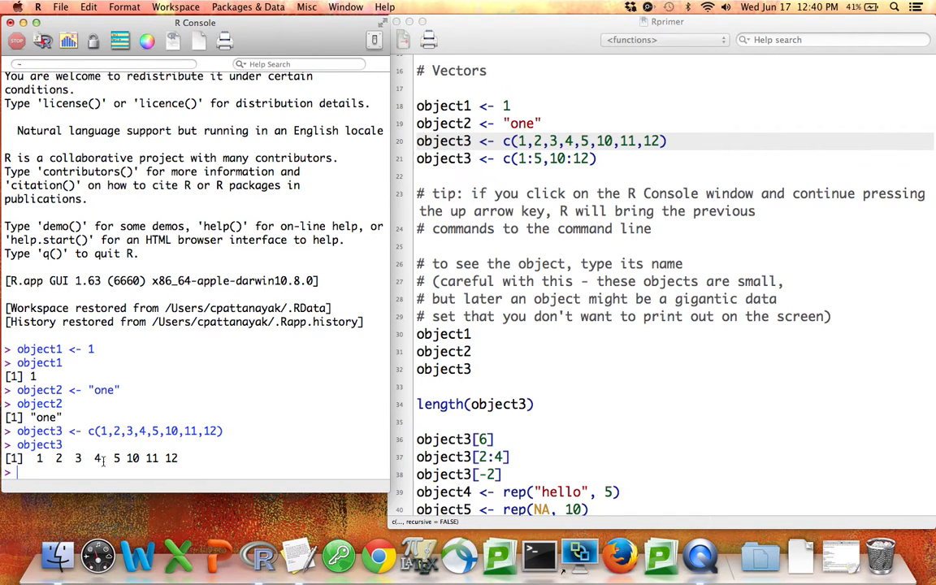
mouse_move(195, 462)
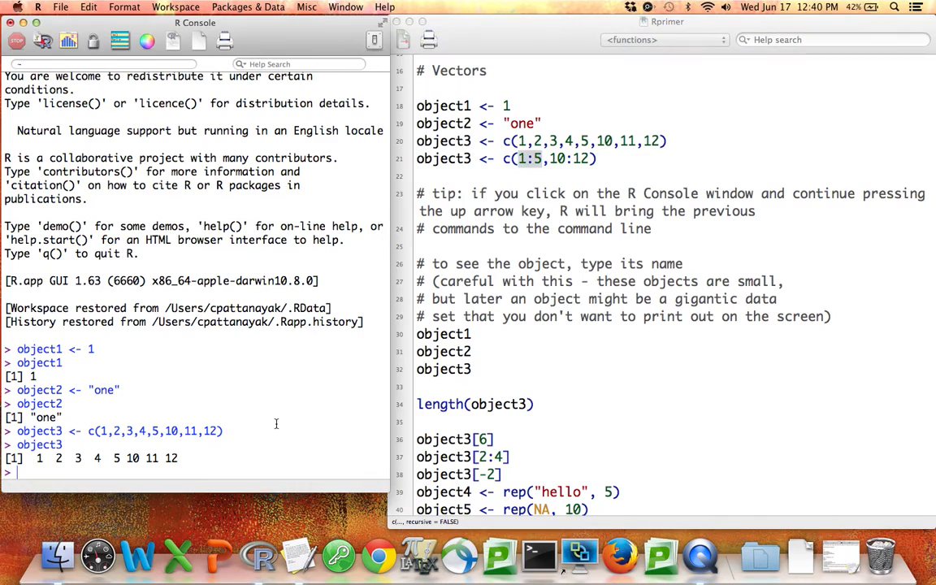
Evaluate 1:5 and 10:12 in the console, then start object3 <- c(1:5,10:12)
type("1:5")
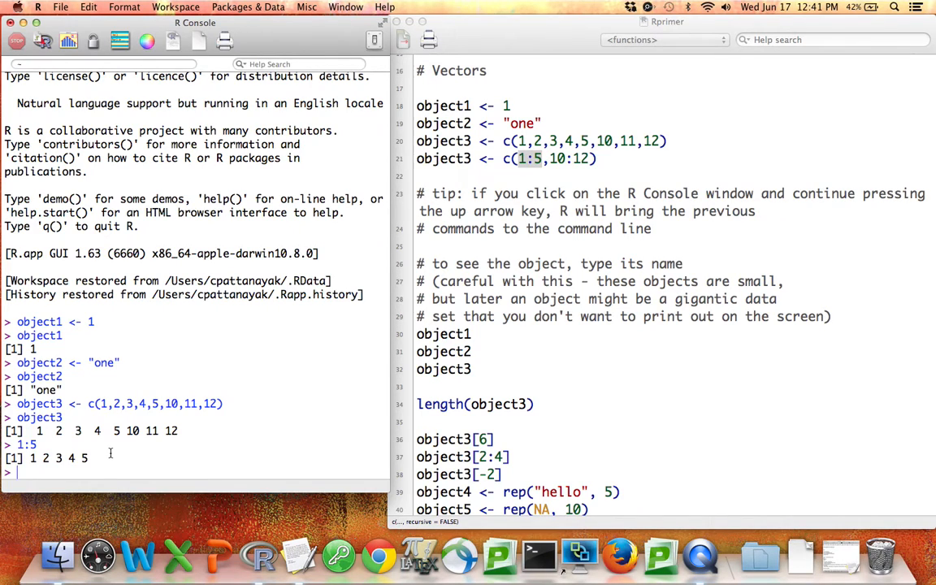
type("10:1")
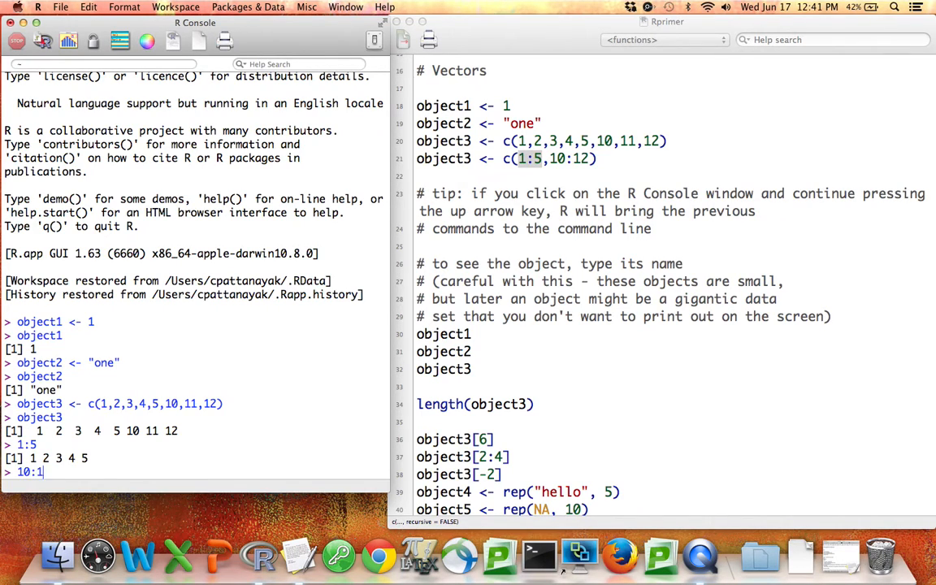
key("Return")
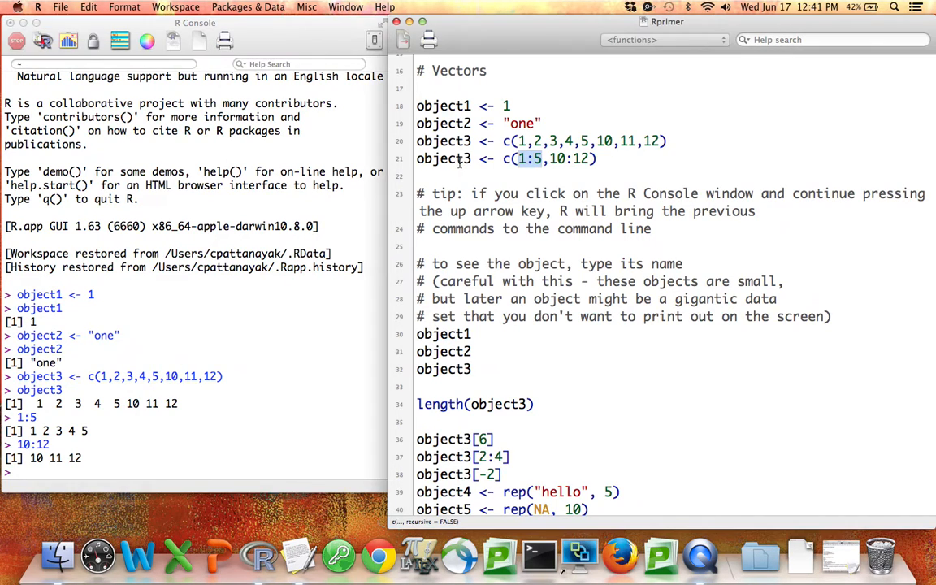
left_click(504, 159)
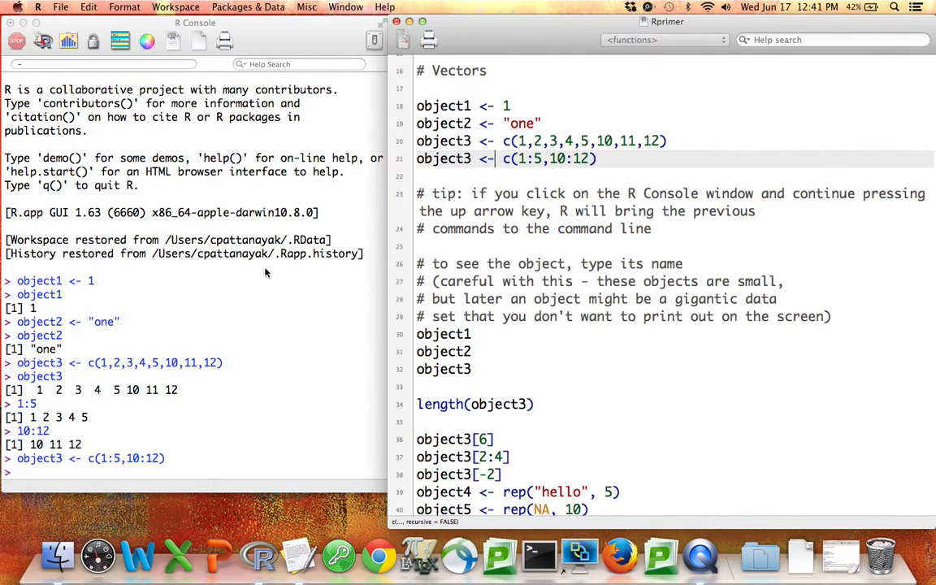
Redefine object3 as c(1:5,10:12) and print its eight values
type("object3")
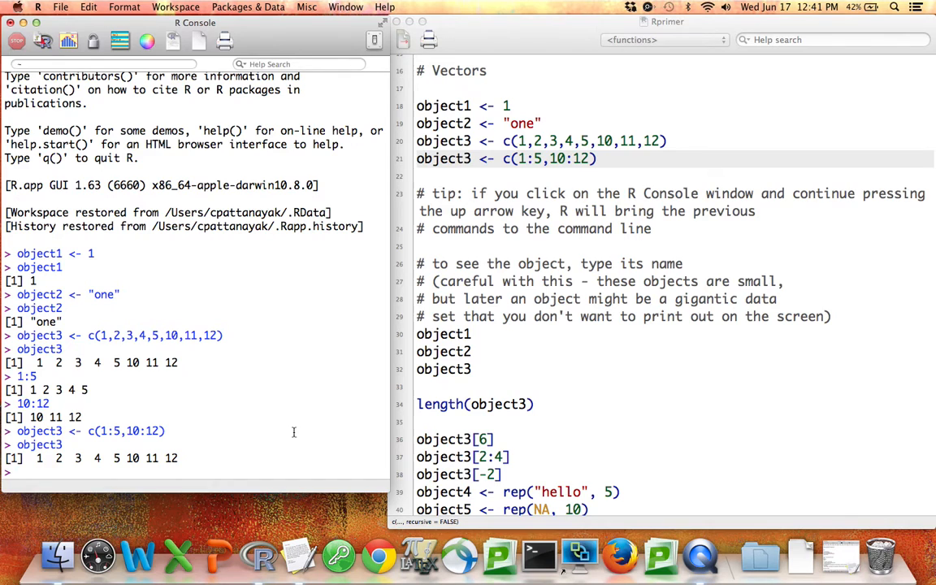
scroll("down", 3)
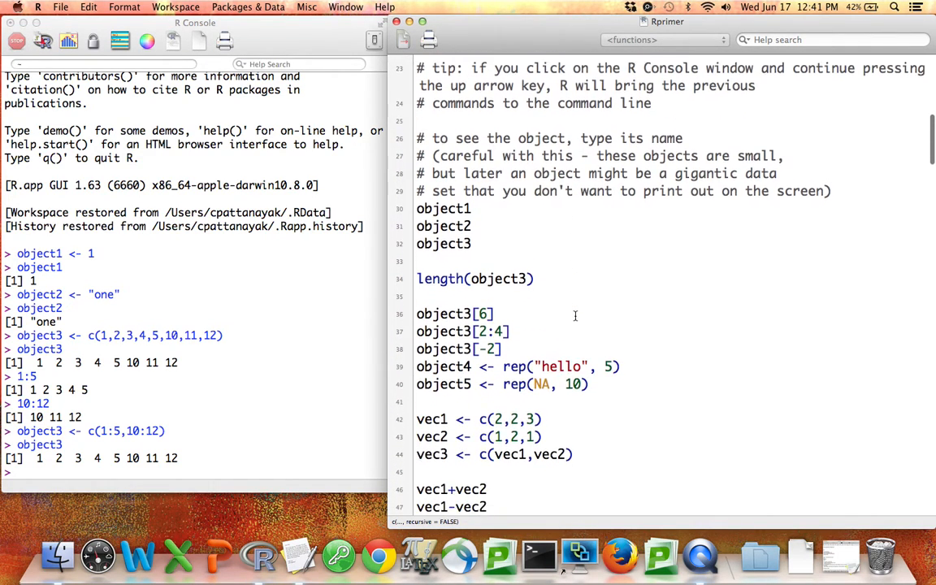
scroll("down", 3)
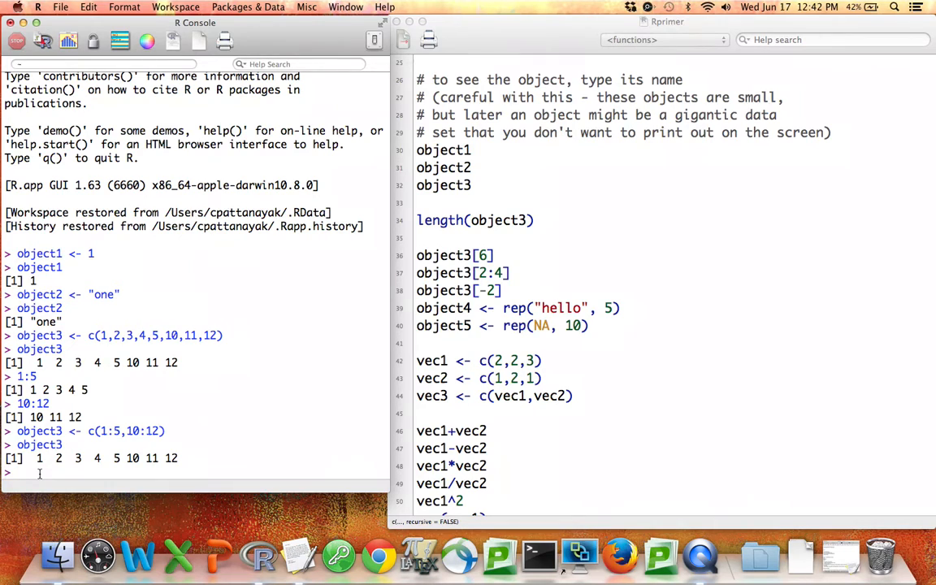
type("object1")
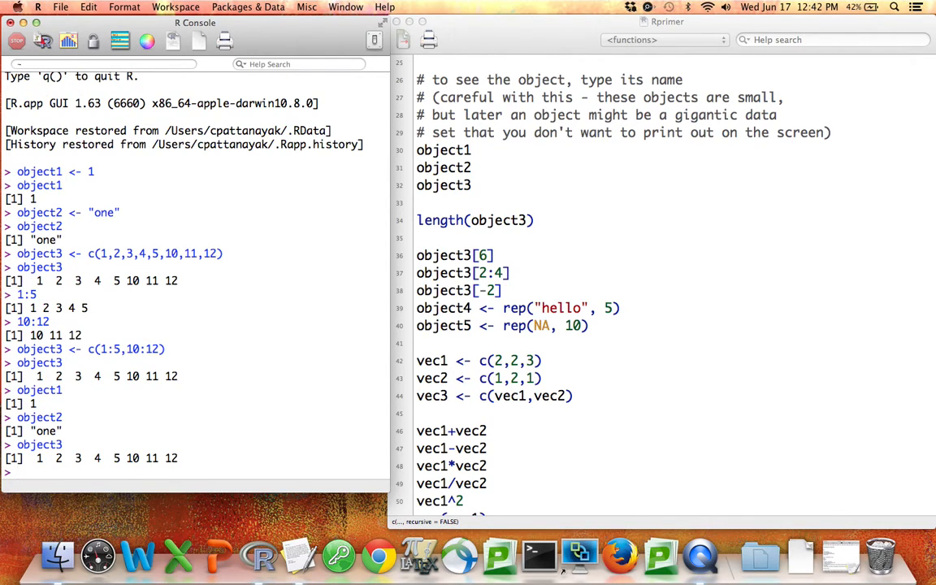
mouse_move(100, 420)
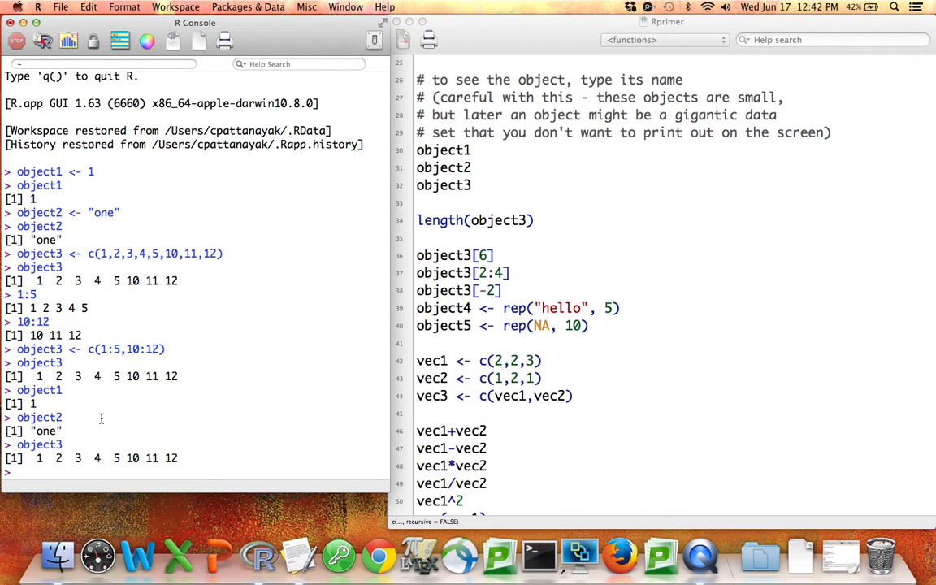
mouse_move(461, 214)
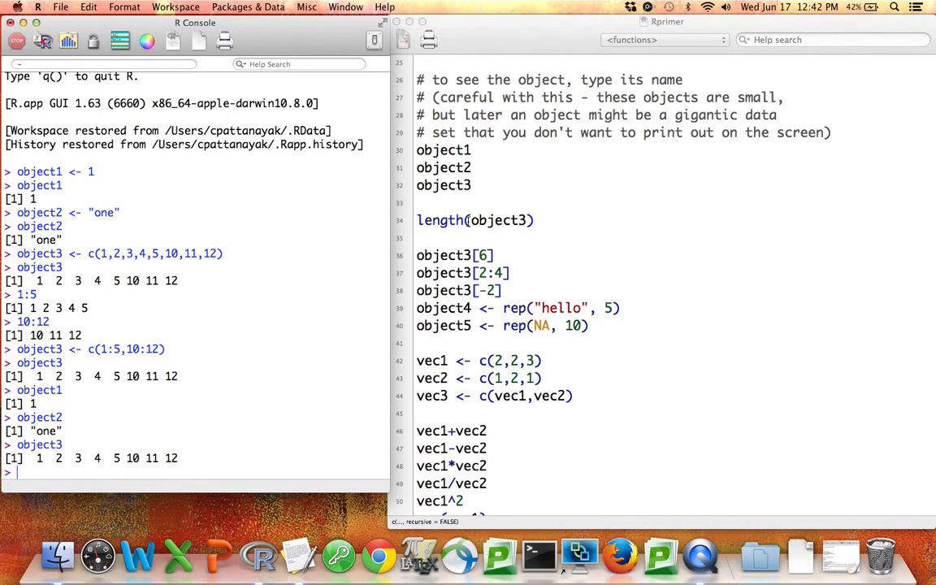
Review length(object3) in the script and run it in the console, returning 8
double_click(439, 221)
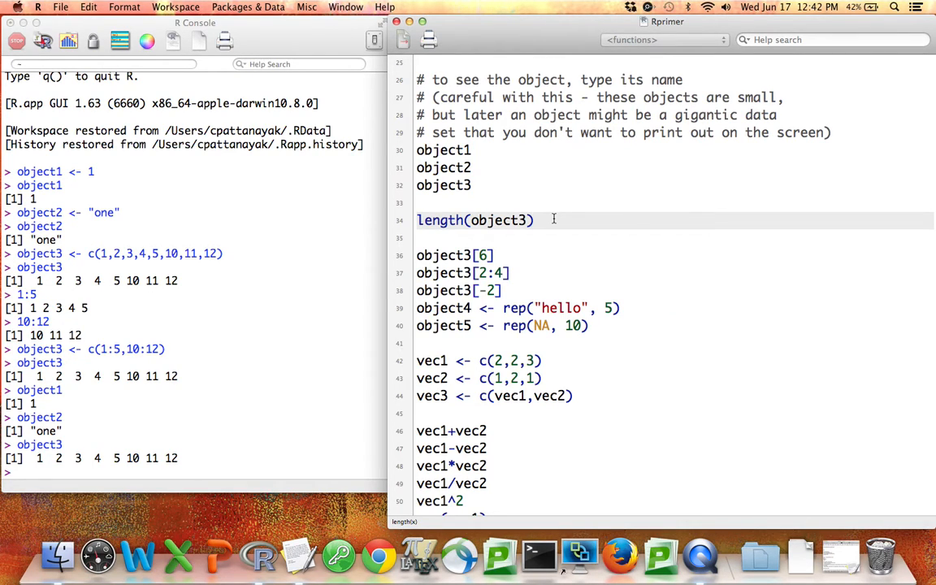
left_click(534, 221)
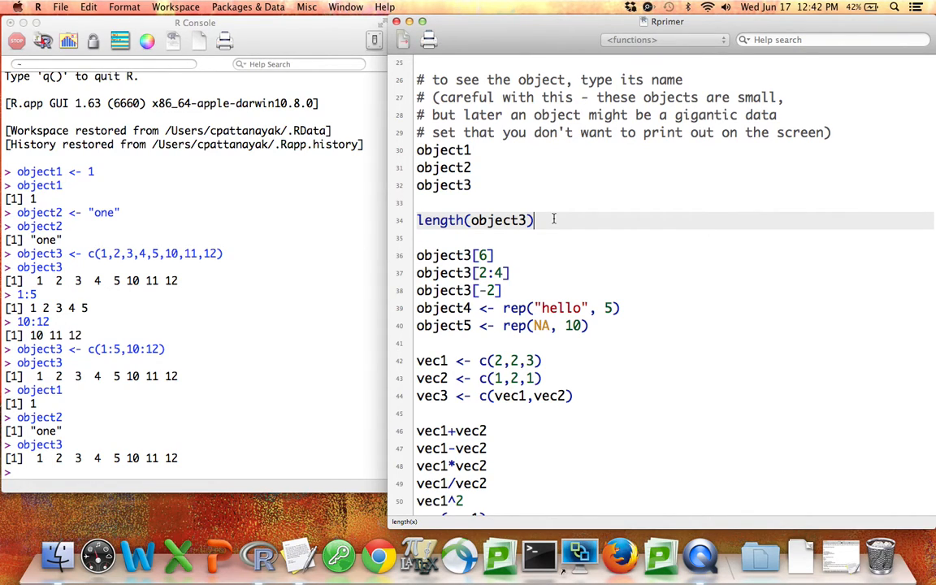
mouse_move(436, 227)
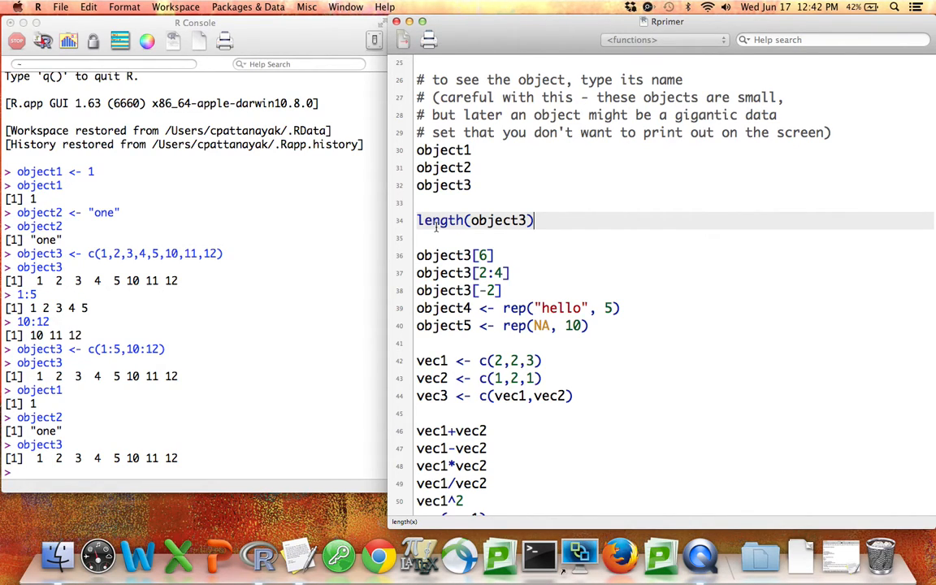
double_click(501, 221)
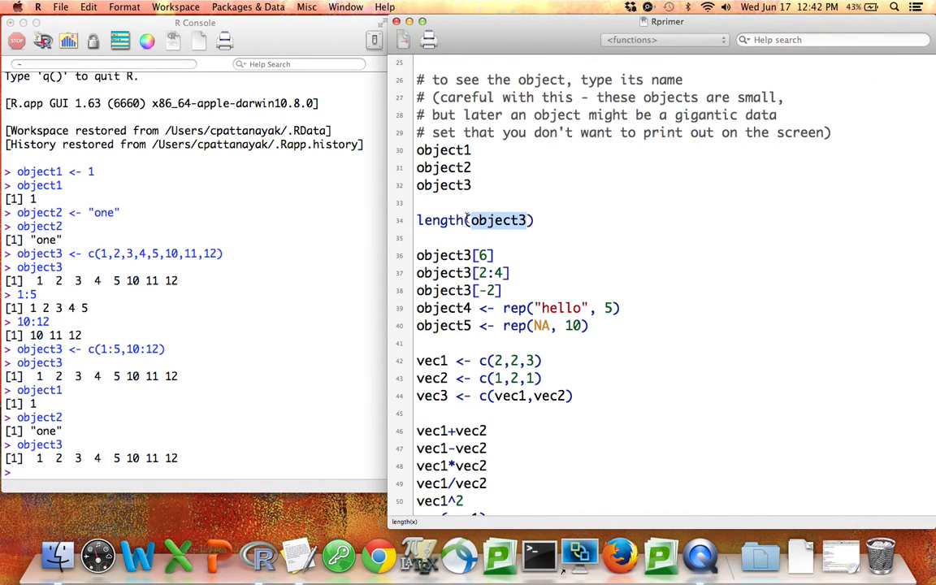
left_click(420, 221)
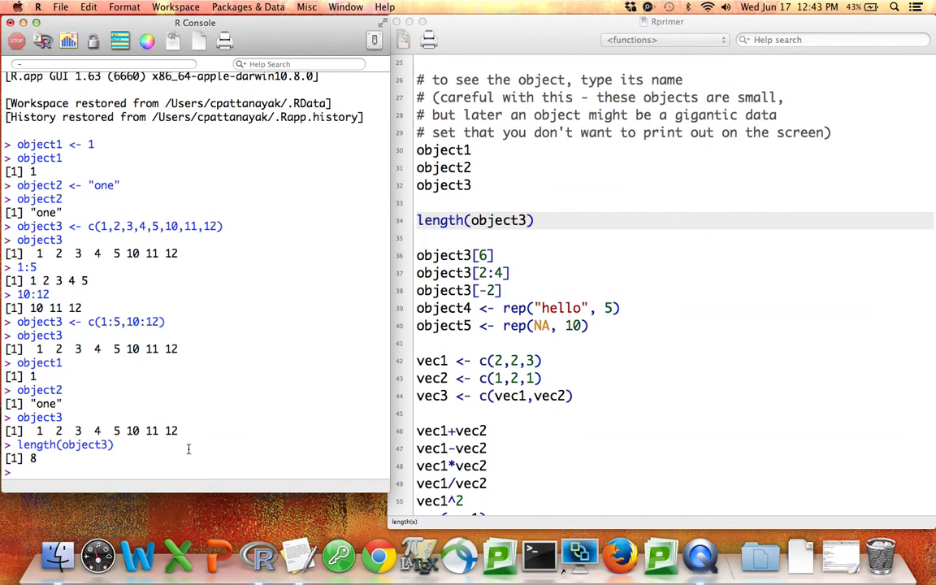
Start a new length() call at the prompt with empty parentheses, not yet run
type("length")
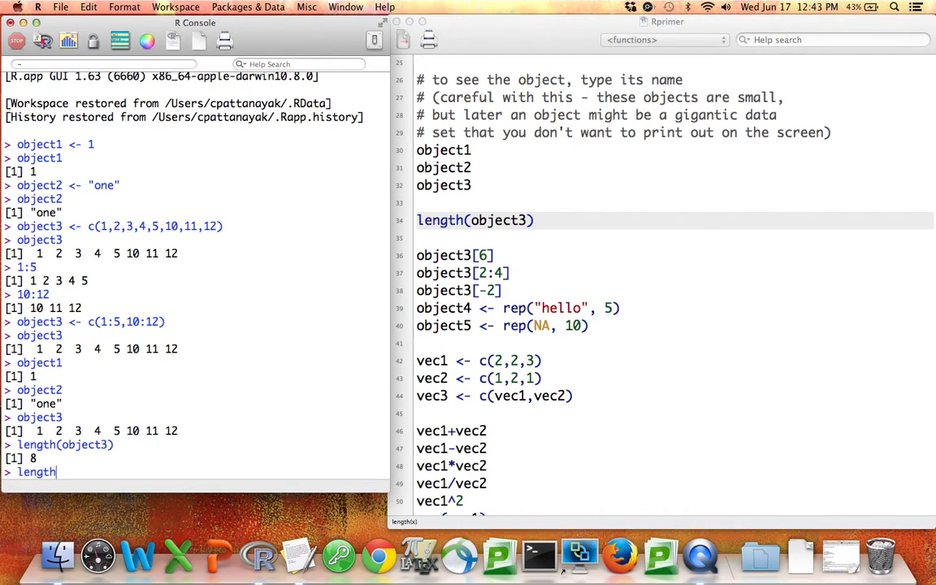
type("()")
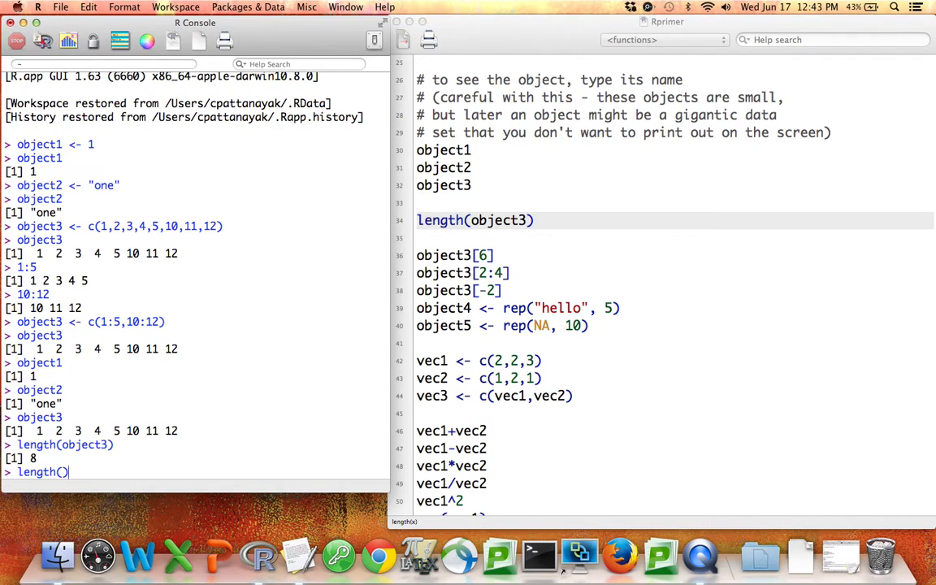